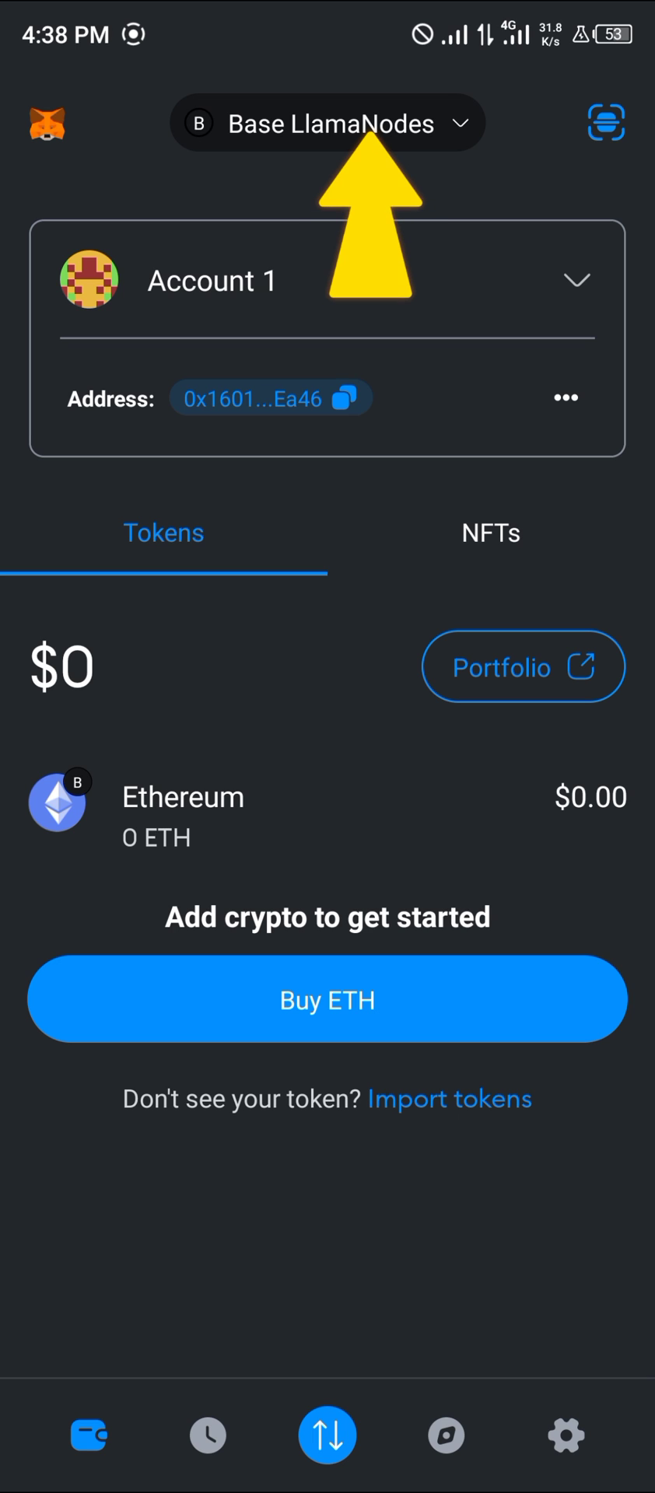
Clear the old 'inj' query from Chainlist's Search Networks box so it is empty.
{"action": "left_click", "coordinate": [326, 123]}
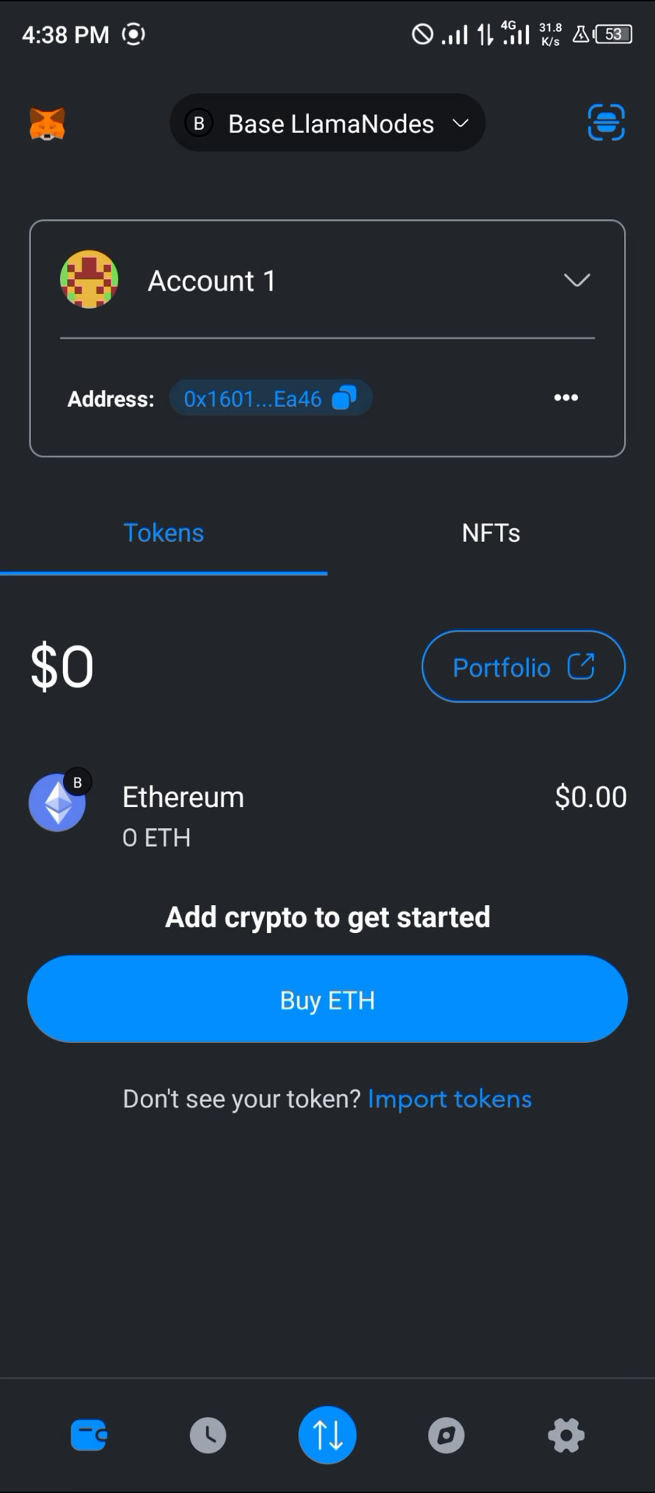
{"action": "left_click", "coordinate": [327, 124]}
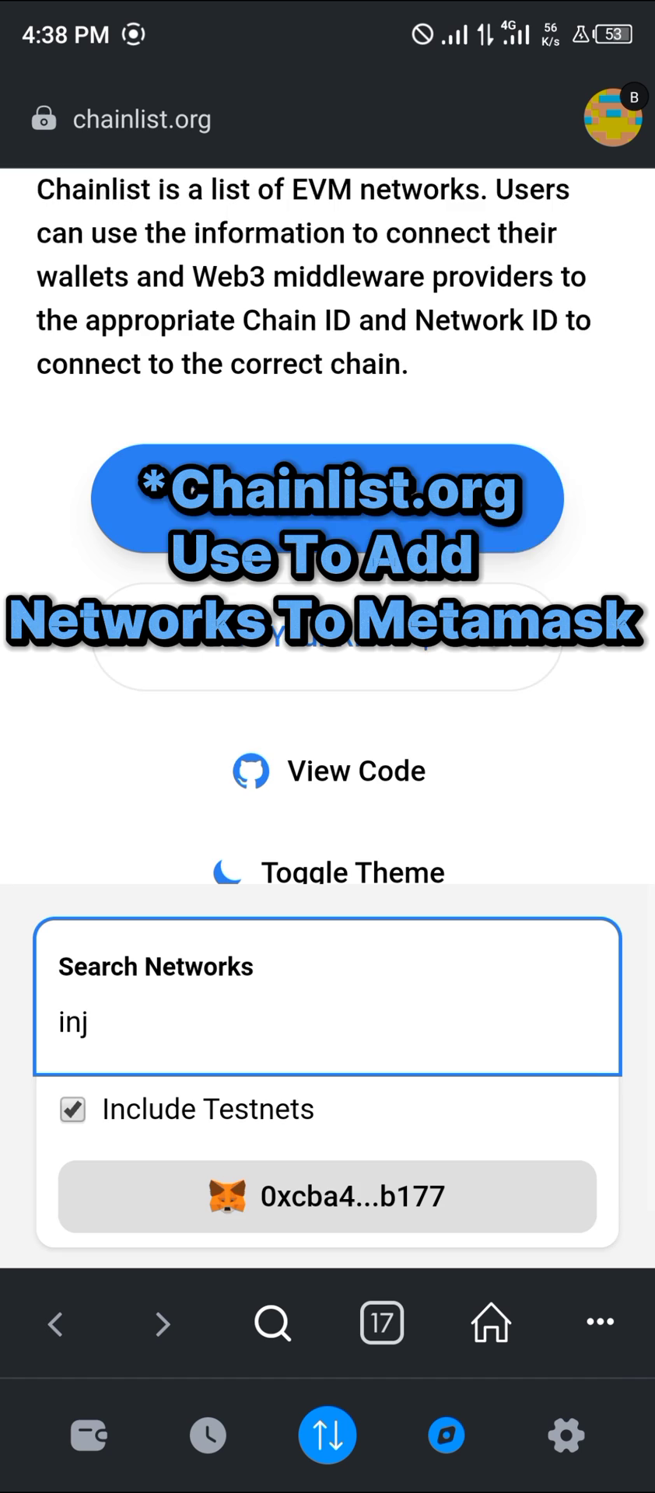
{"action": "scroll", "scroll_direction": "down", "scroll_amount": 3}
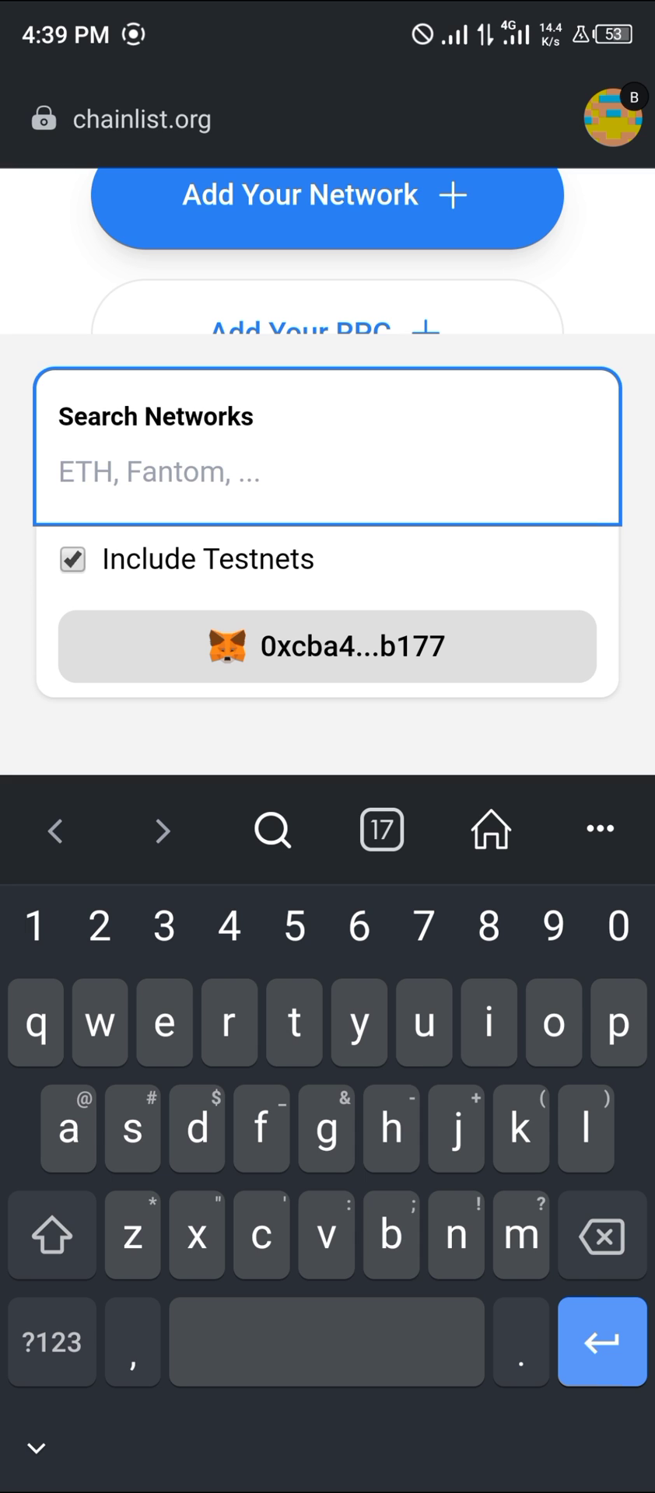
Search Chainlist for 'base' to filter the network list.
{"action": "type", "text": "base"}
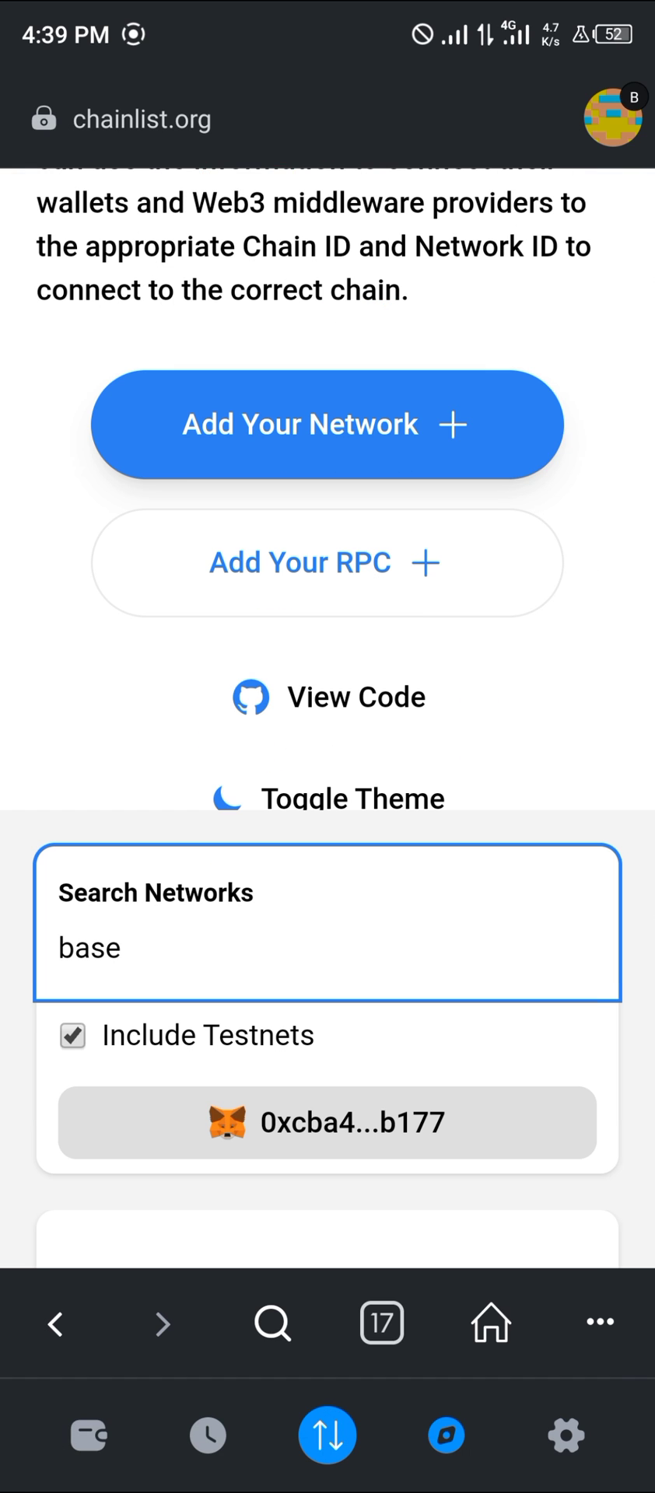
Scroll to the Base result (Chain ID 8453, ETH) and add it to MetaMask as Base LlamaNodes.
{"action": "scroll", "scroll_direction": "down", "scroll_amount": 3}
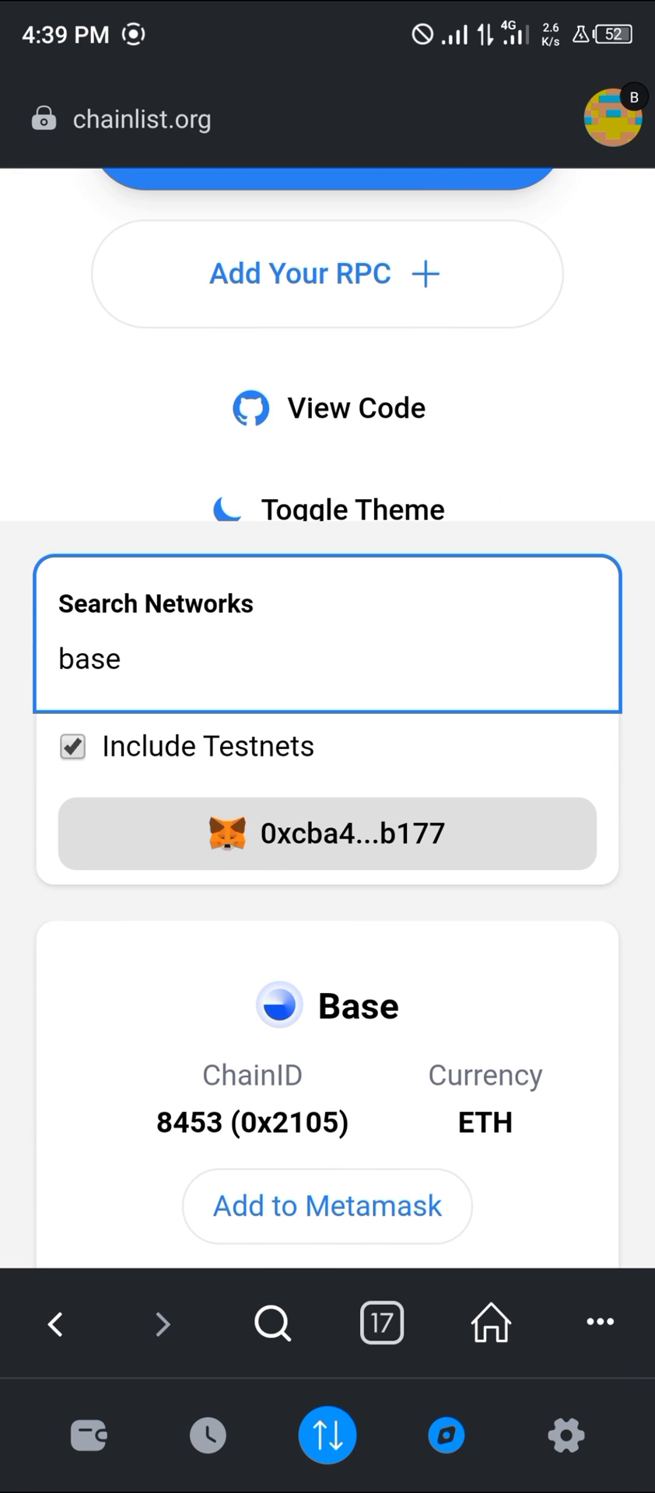
{"action": "scroll", "scroll_direction": "down", "scroll_amount": 3}
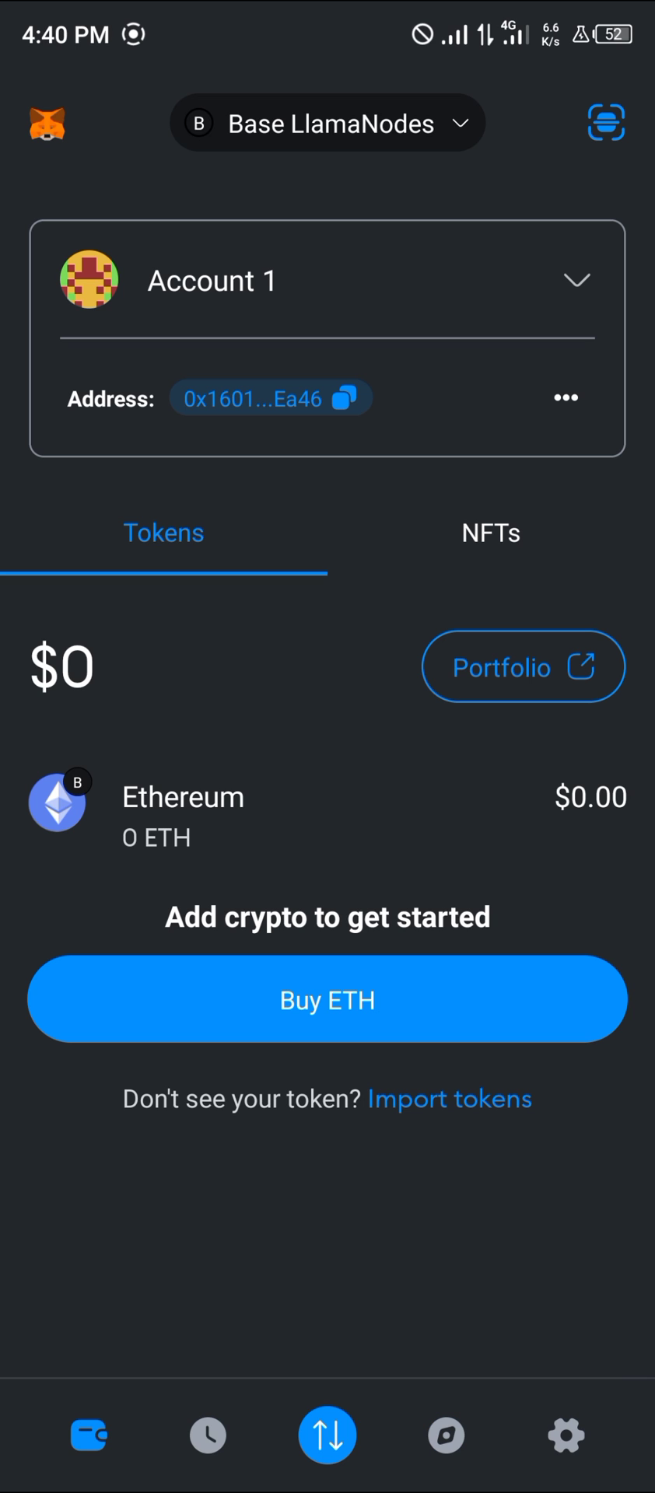
{"action": "left_click", "coordinate": [326, 123]}
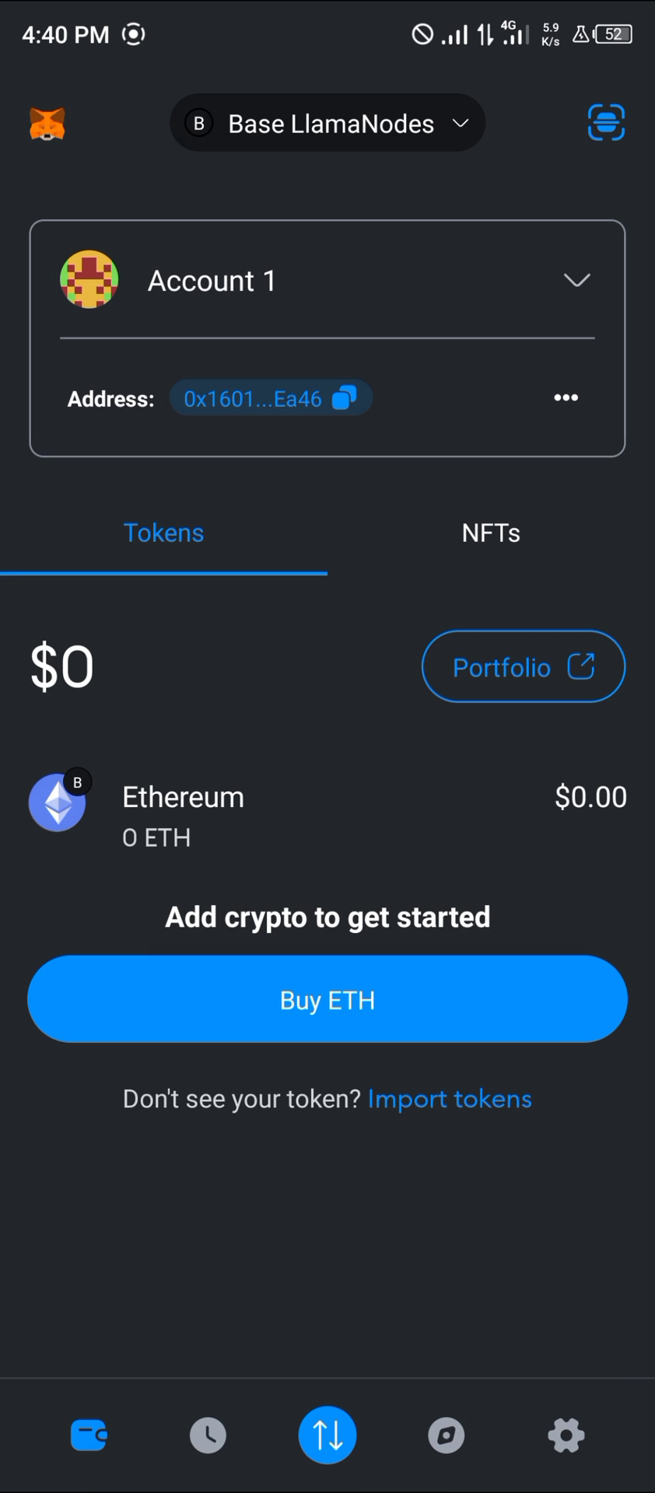
{"action": "left_click", "coordinate": [182, 815]}
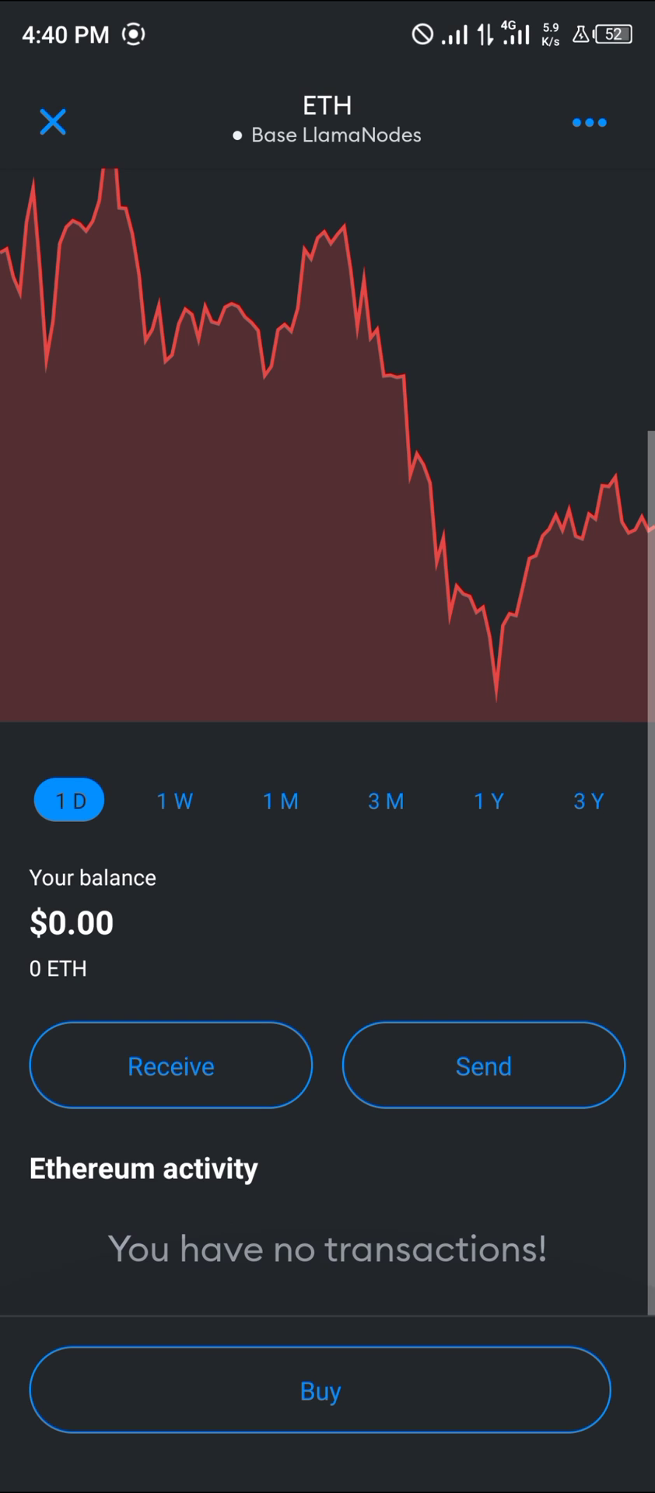
{"action": "left_click", "coordinate": [52, 121]}
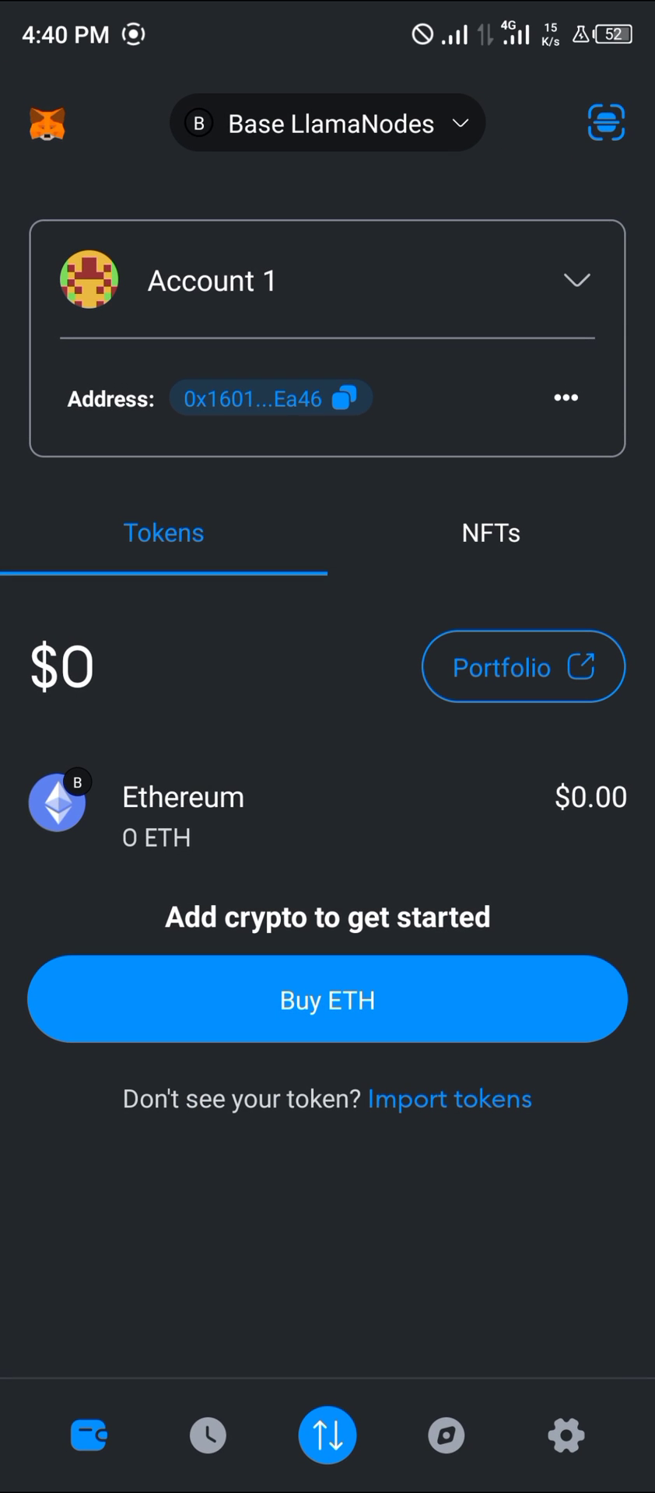